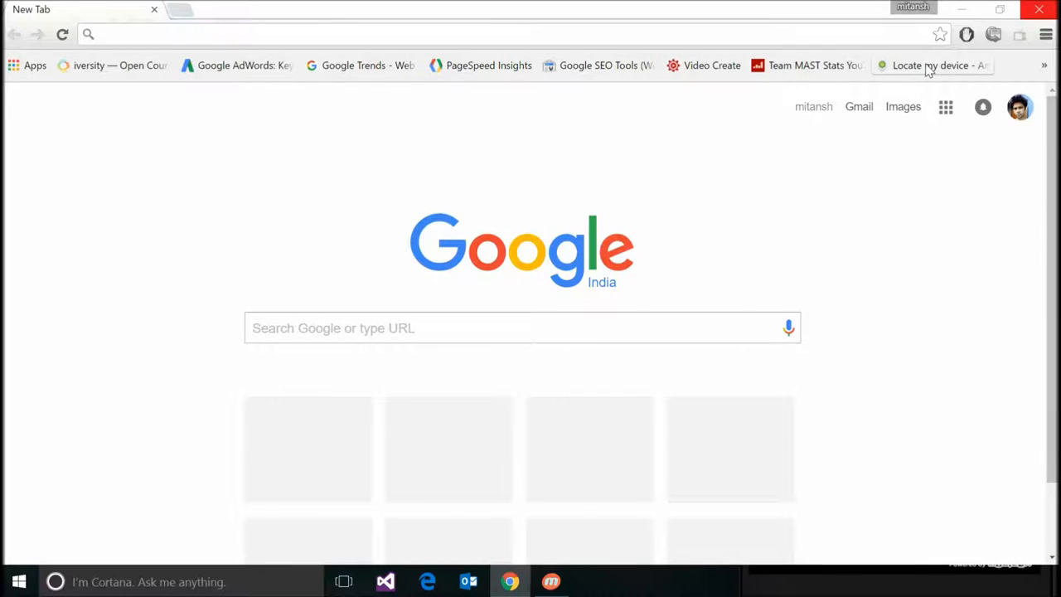
Launch Android Device Manager from the 'Locate my device' bookmark so it contacts the phone.
left_click(930, 66)
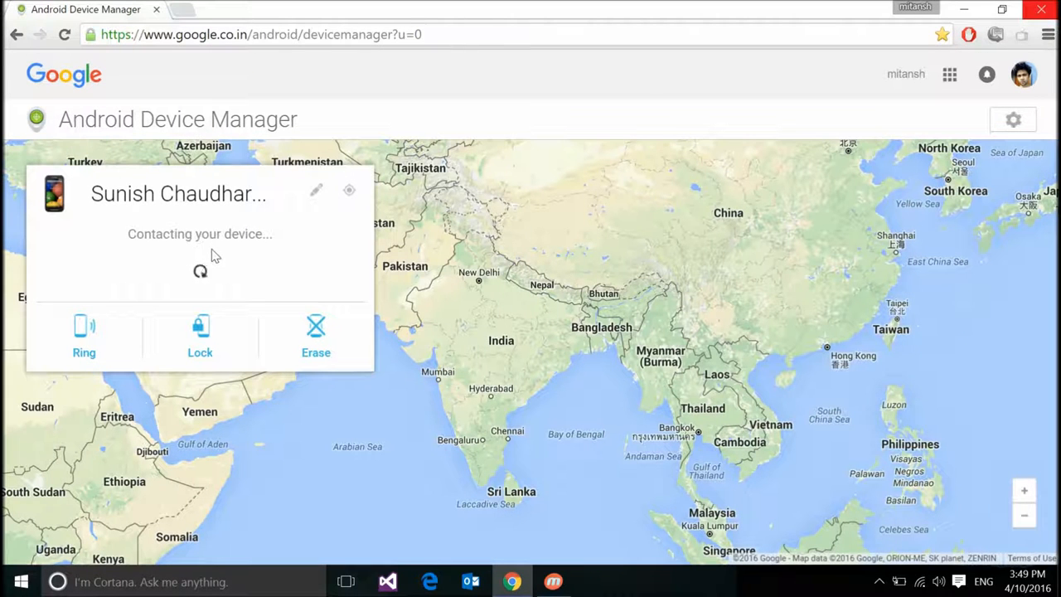
mouse_move(153, 282)
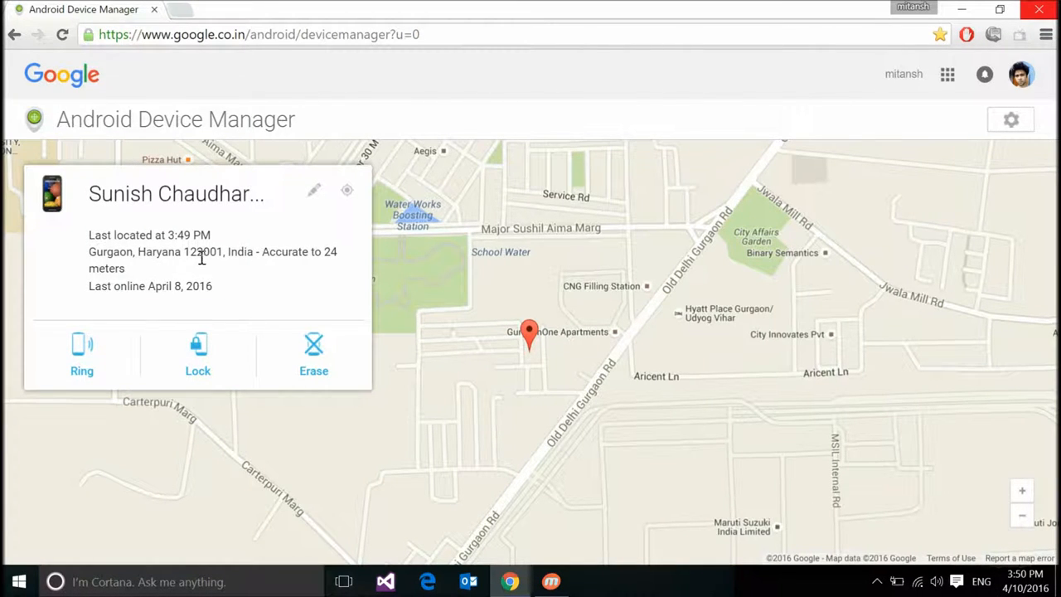
mouse_move(223, 278)
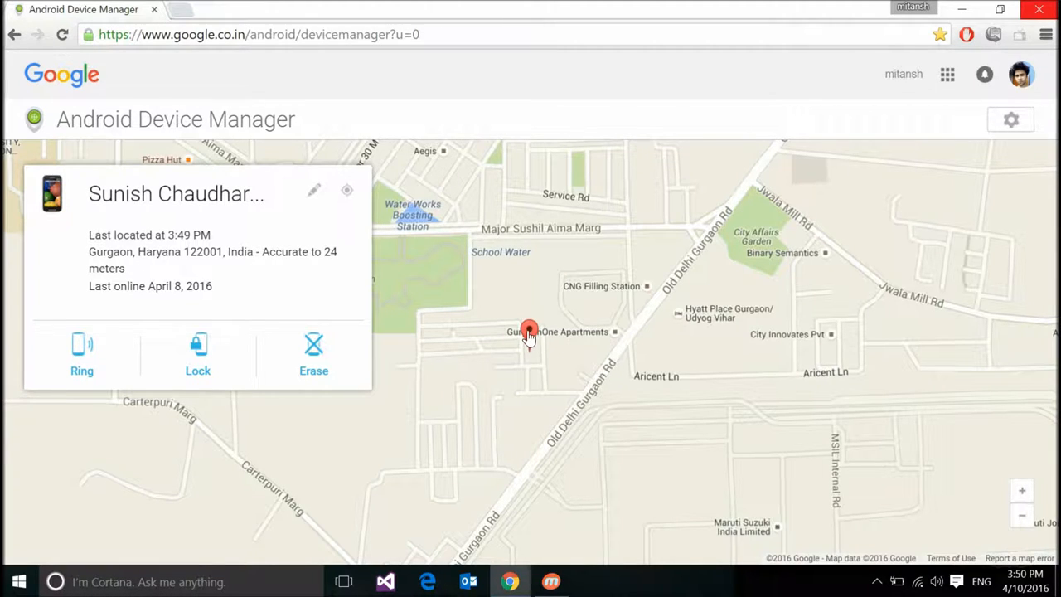
Zoom the map onto the phone's pin, revealing the accuracy circle near GurgaonOne Apartments.
left_click(529, 331)
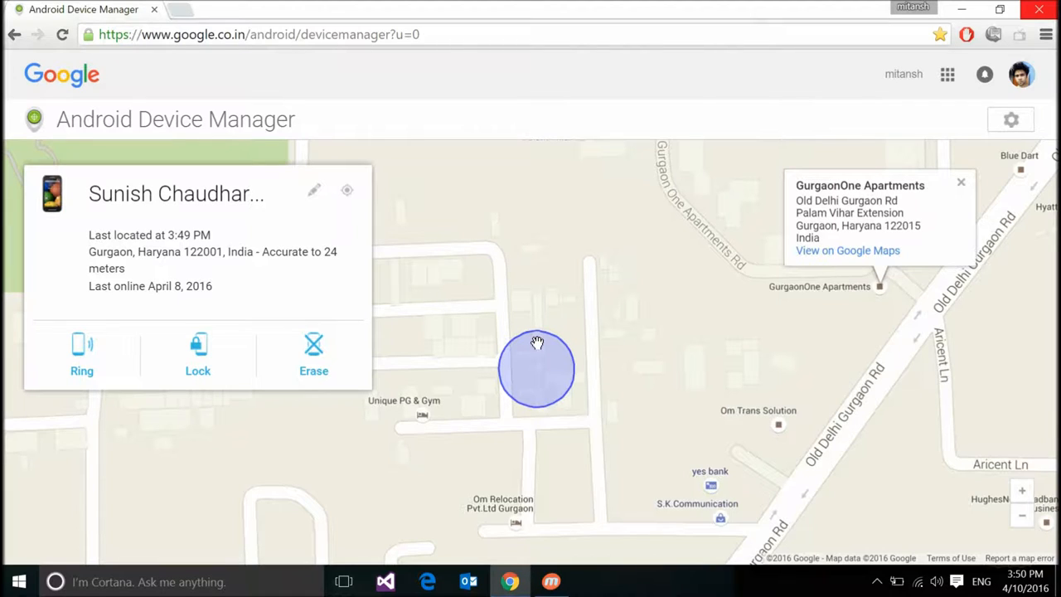
mouse_move(673, 259)
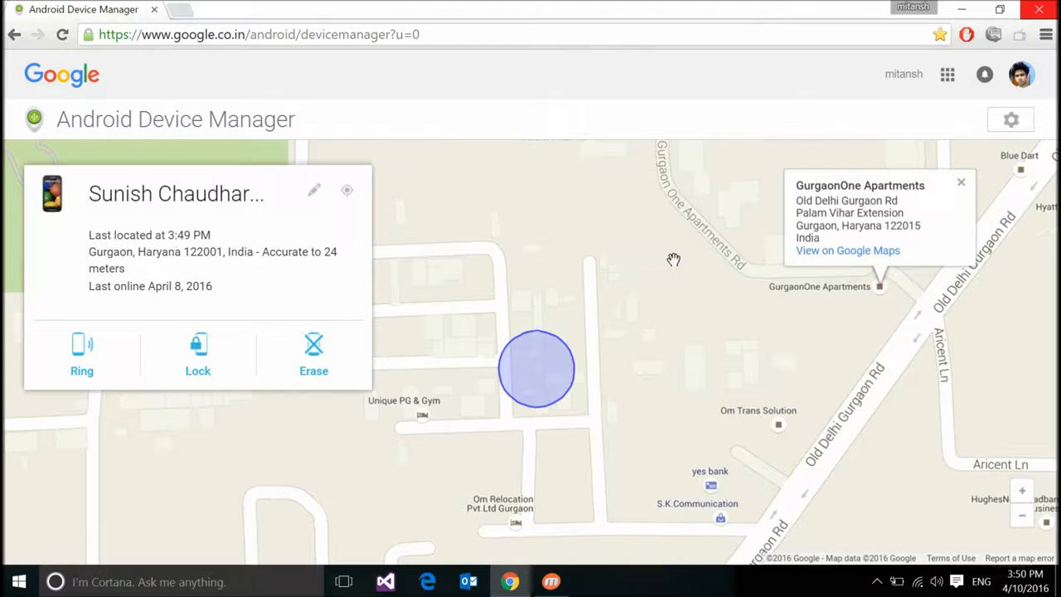
mouse_move(555, 364)
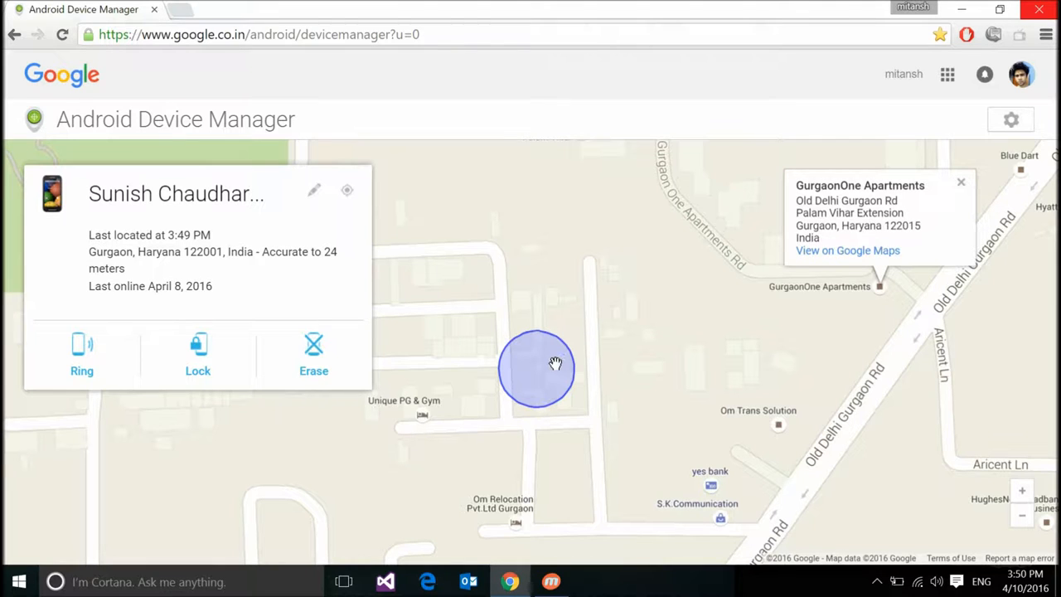
Pan the zoomed-in map until the blue accuracy circle sits at the centre.
left_click_drag(555, 364, 728, 385)
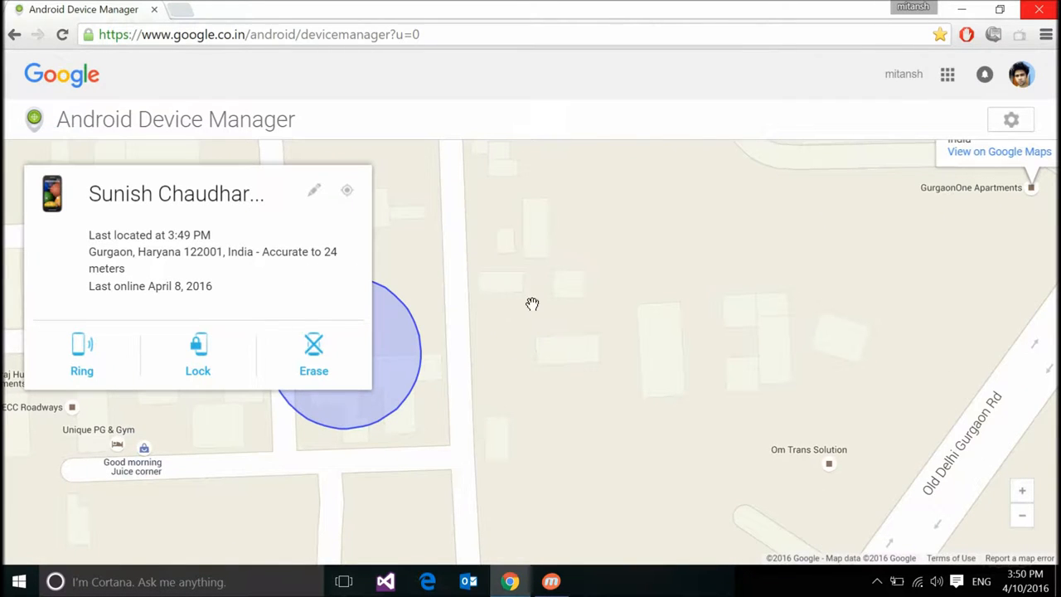
mouse_move(638, 316)
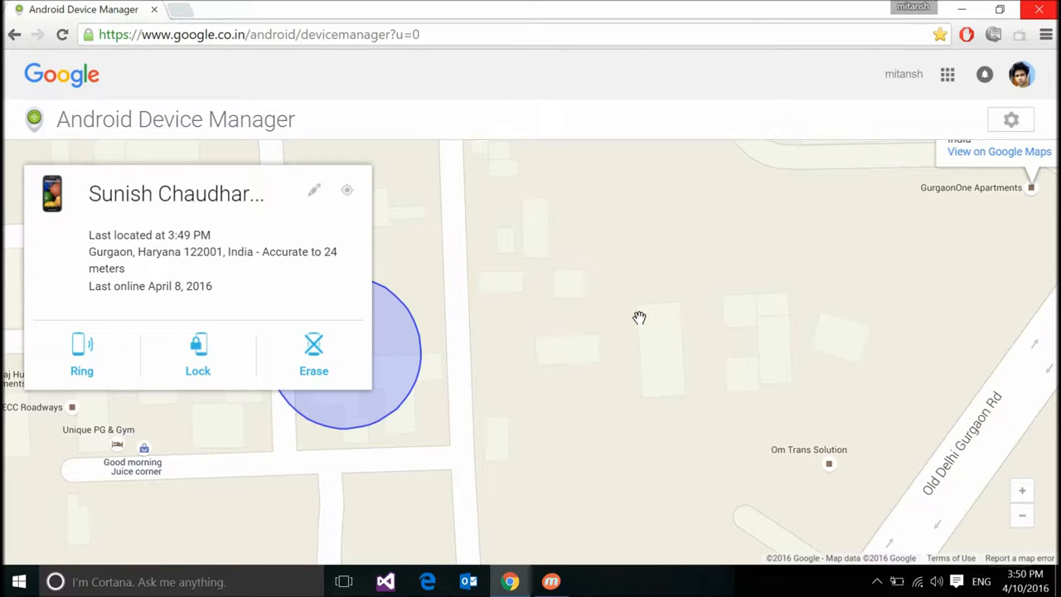
mouse_move(461, 348)
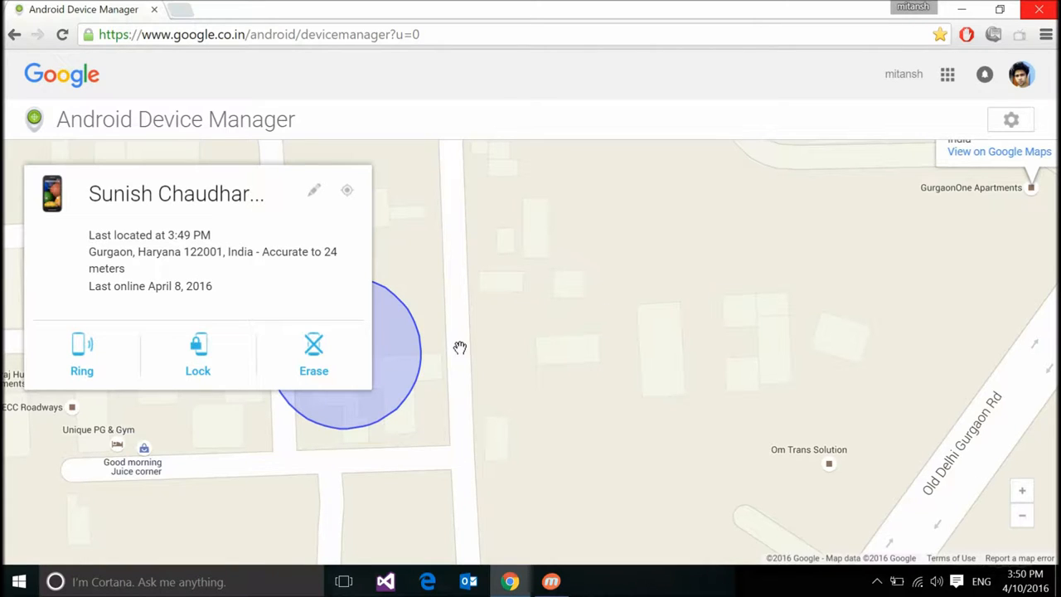
left_click_drag(461, 348, 590, 356)
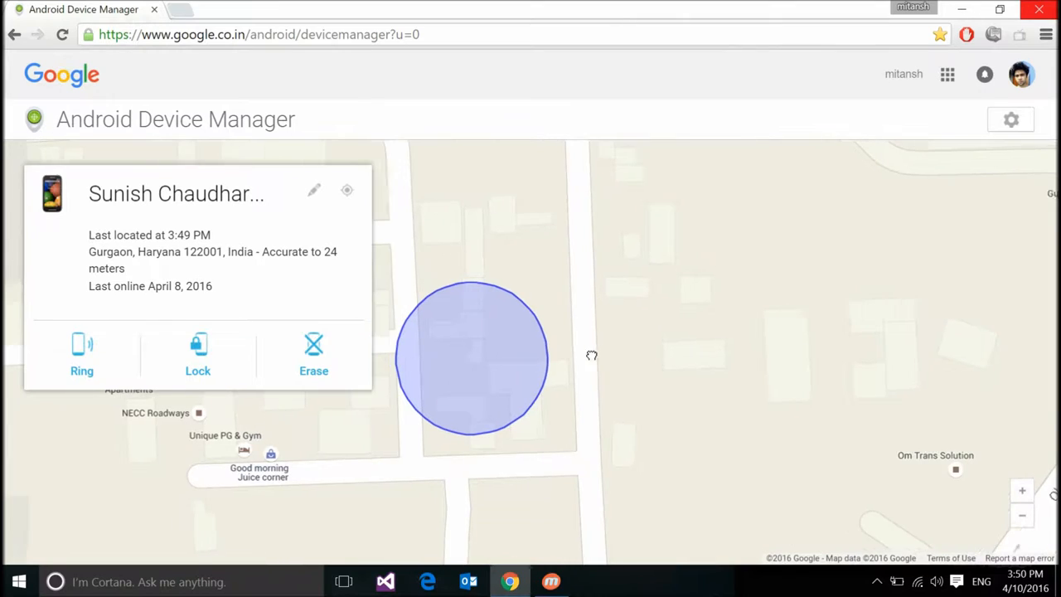
left_click_drag(580, 357, 597, 351)
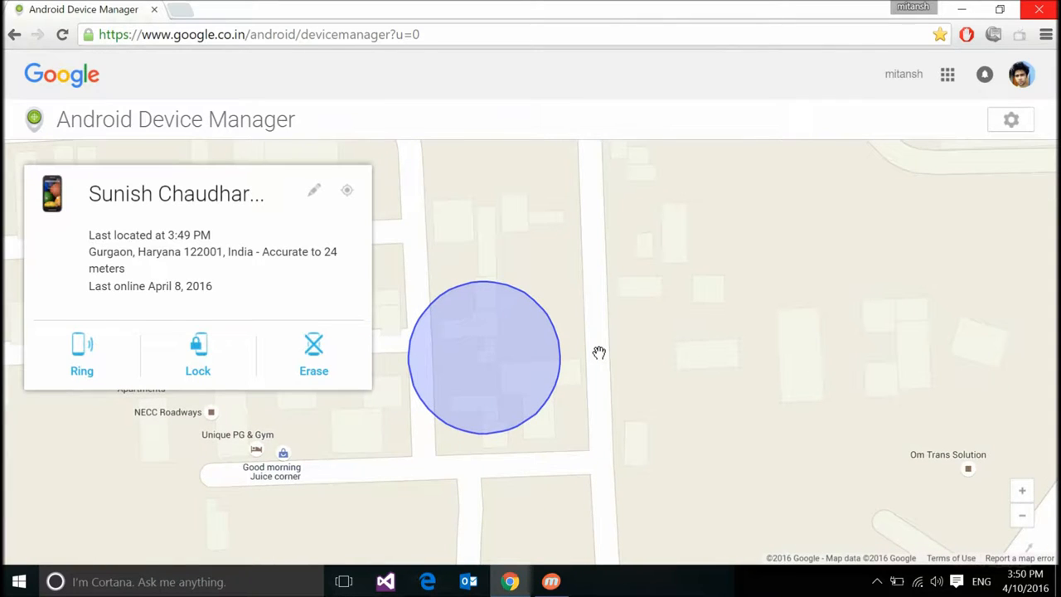